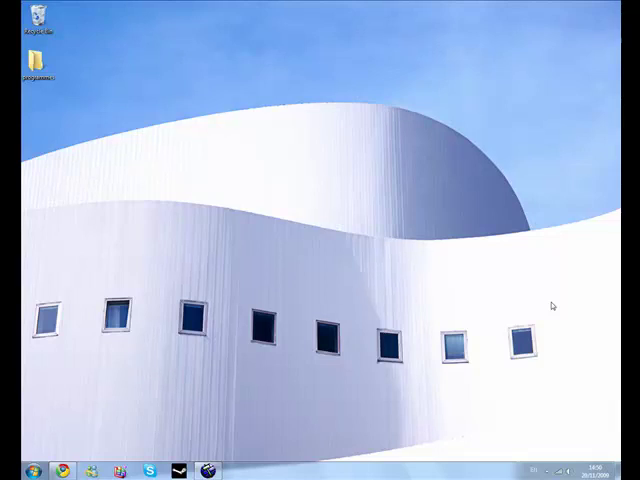
pyautogui.moveTo(230, 440)
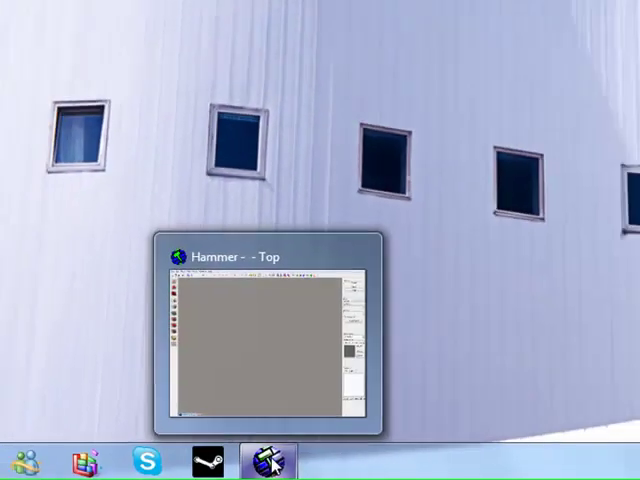
# Step: Bring the Hammer editor window to the front over the empty map workspace
pyautogui.click(264, 458)
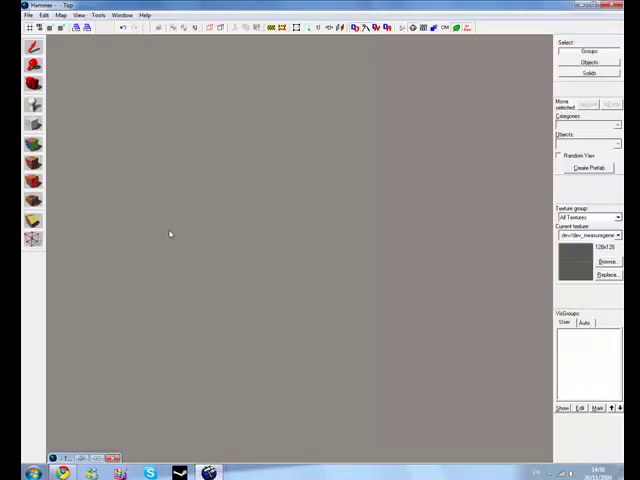
pyautogui.moveTo(100, 444)
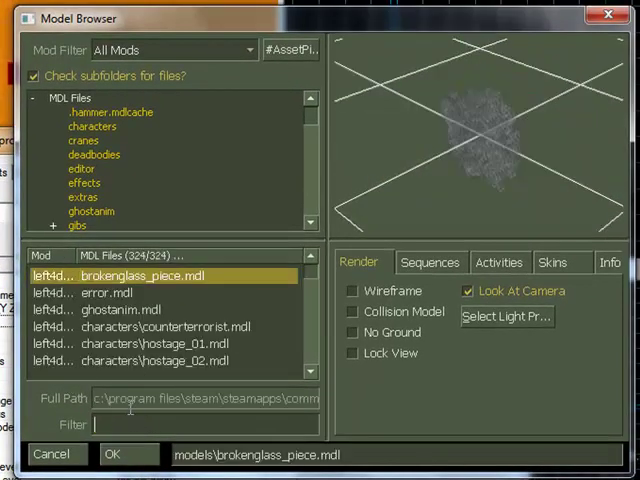
pyautogui.write('gener')
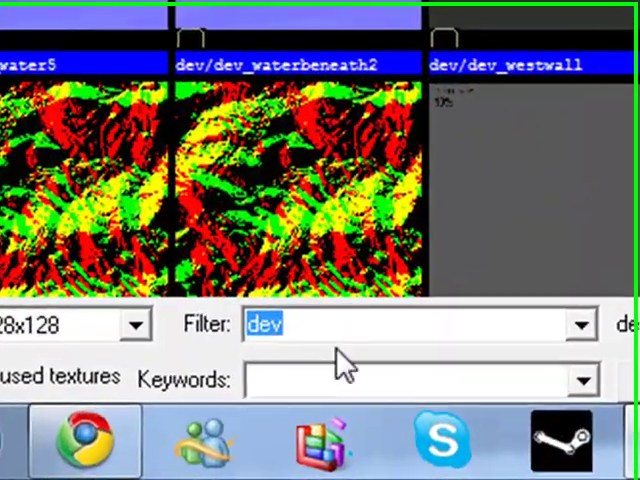
# Step: Filter the Texture Browser by 'nodr' to locate tools/toolsnodraw
pyautogui.write('nodr')
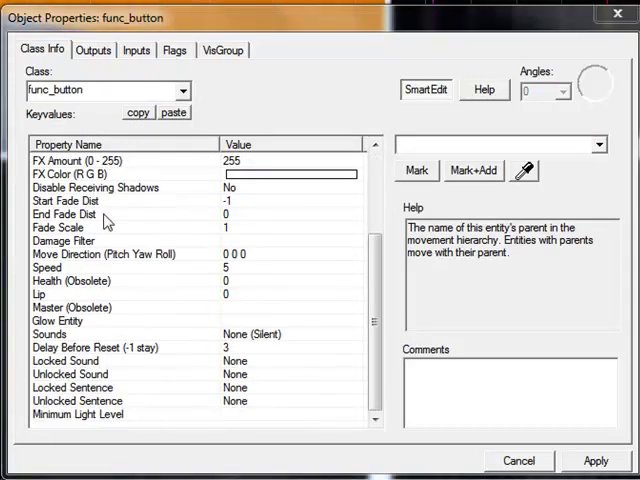
# Step: Select a func_button keyvalue in Object Properties for editing
pyautogui.click(58, 320)
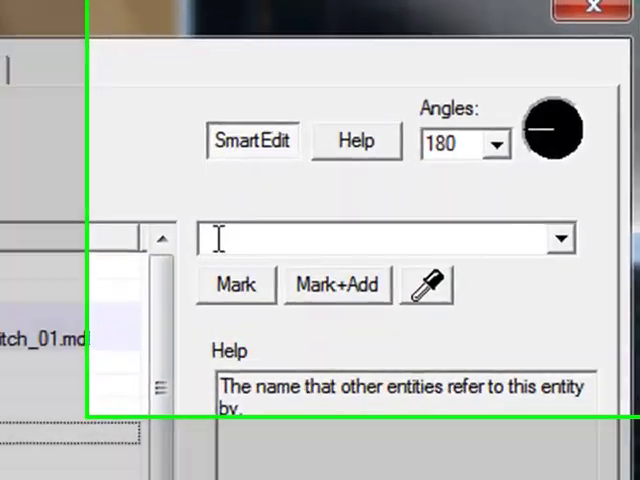
# Step: Name the glow 'glow_e', then use the glowing generator panel in game
pyautogui.write('glow_e')
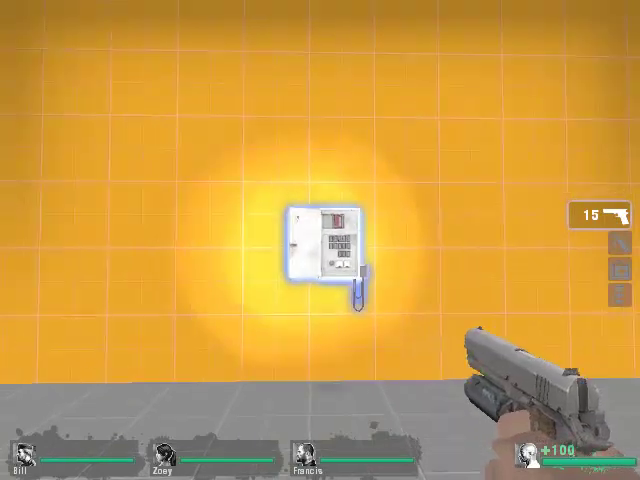
pyautogui.click(320, 250)
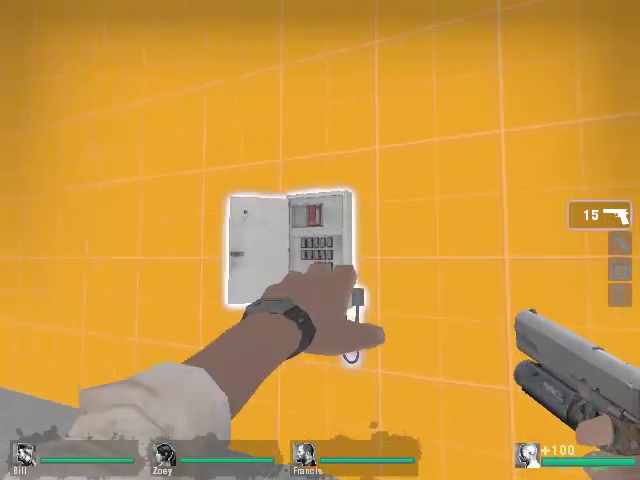